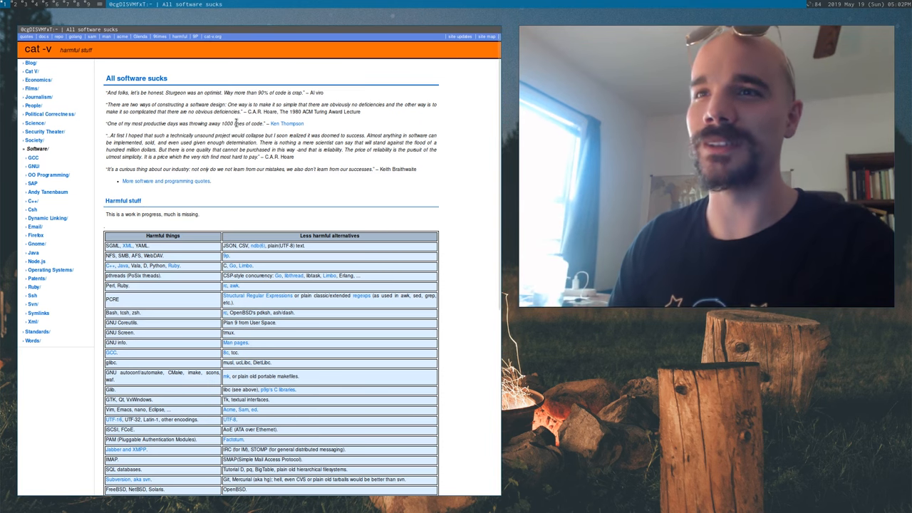
- Browse the awk and sed manual pages, then return to the shell
scroll("down", 3)
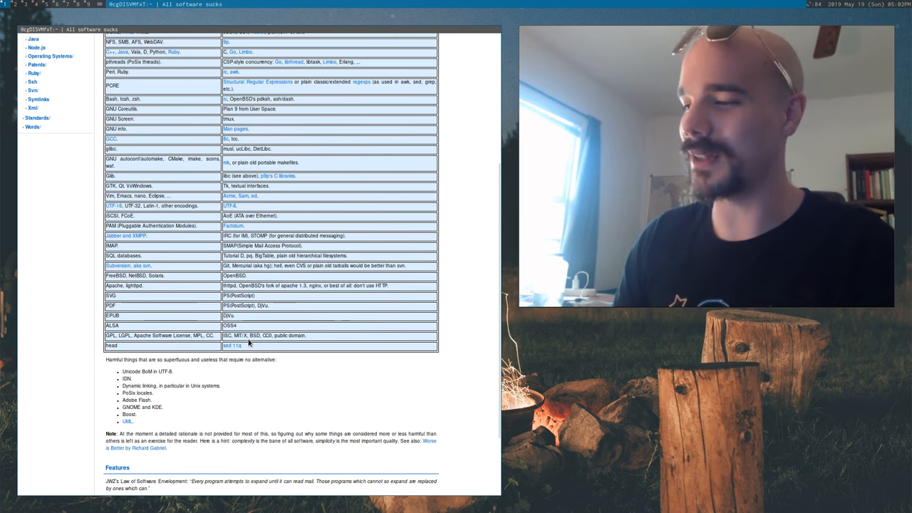
scroll("down", 3)
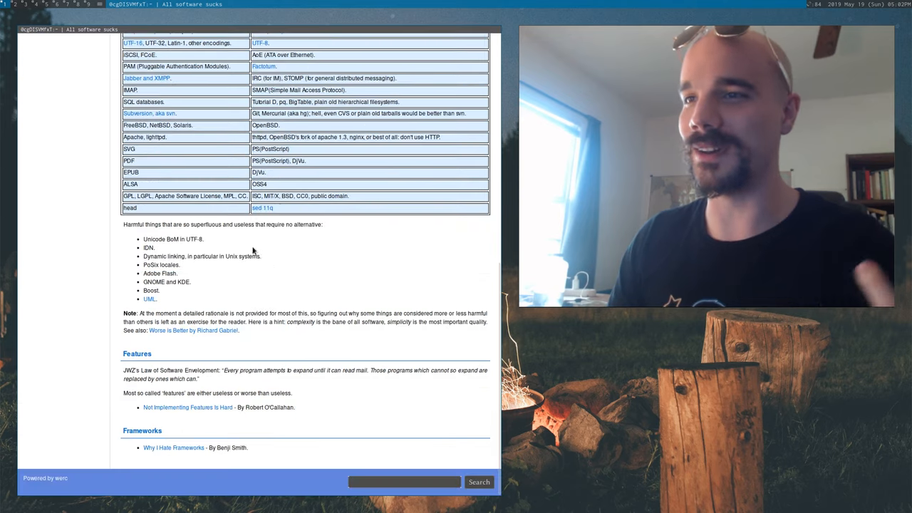
scroll("up", 3)
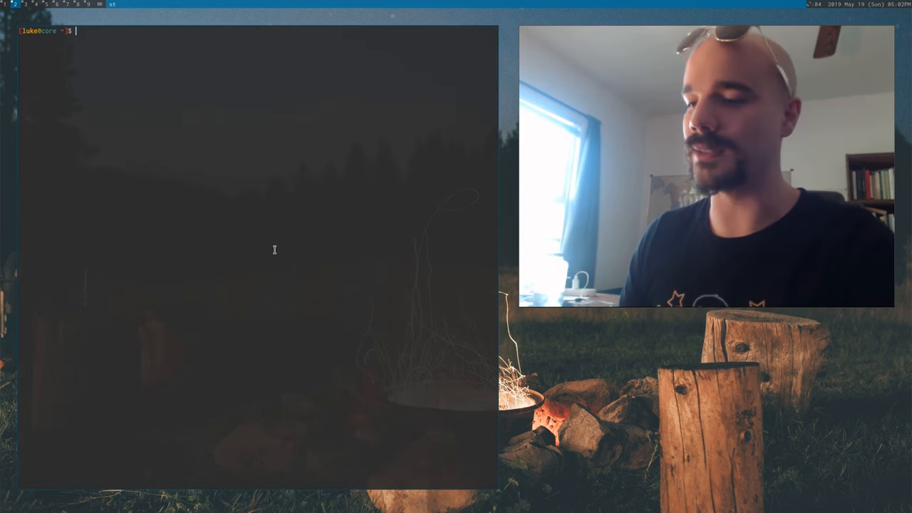
type("awk")
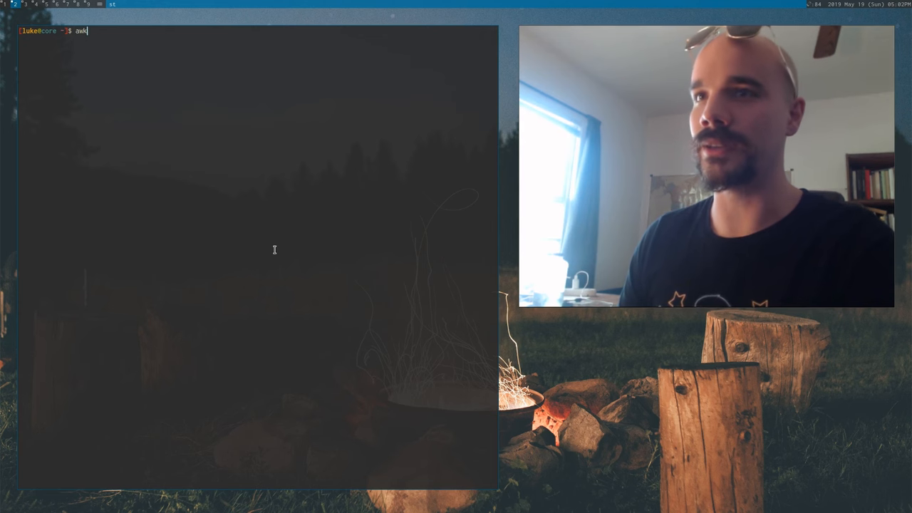
type("man se")
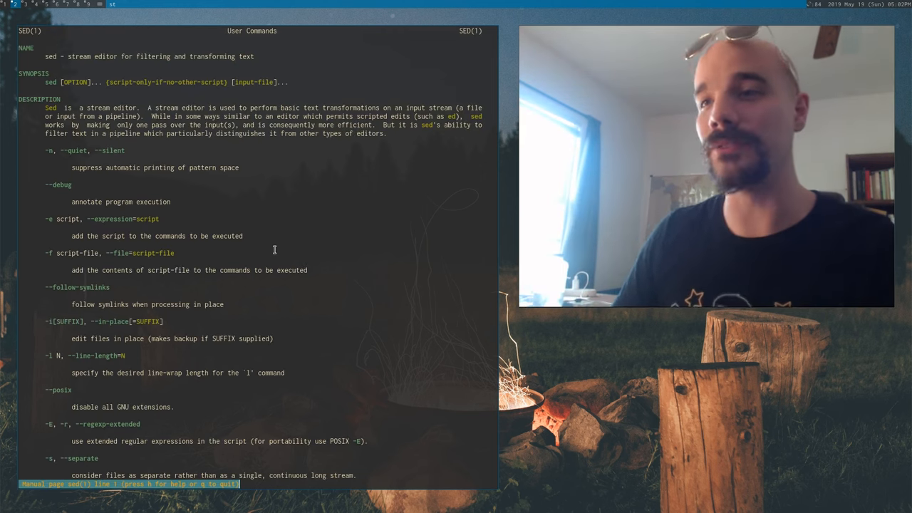
key("q")
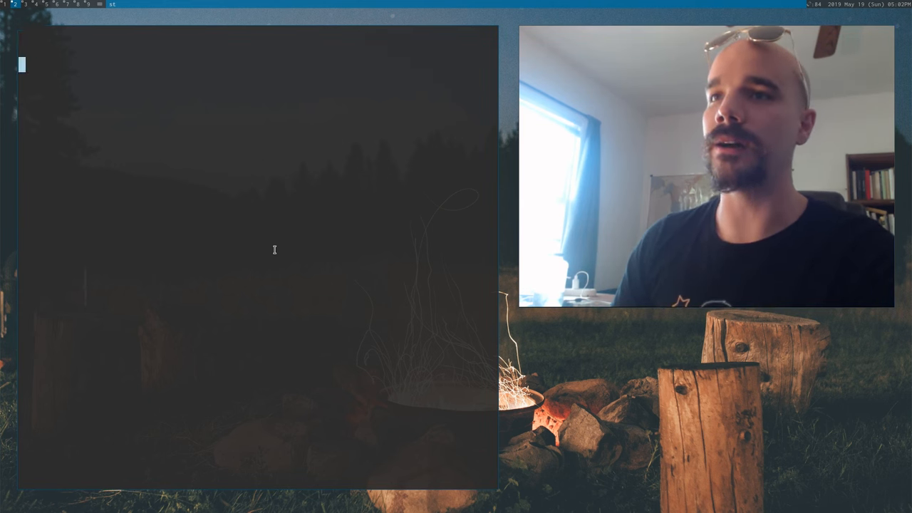
type("man sed")
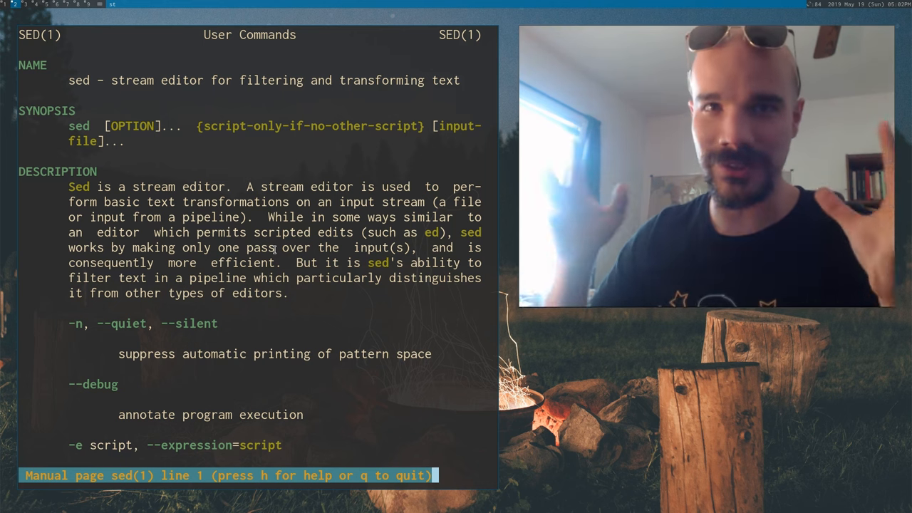
scroll("down", 3)
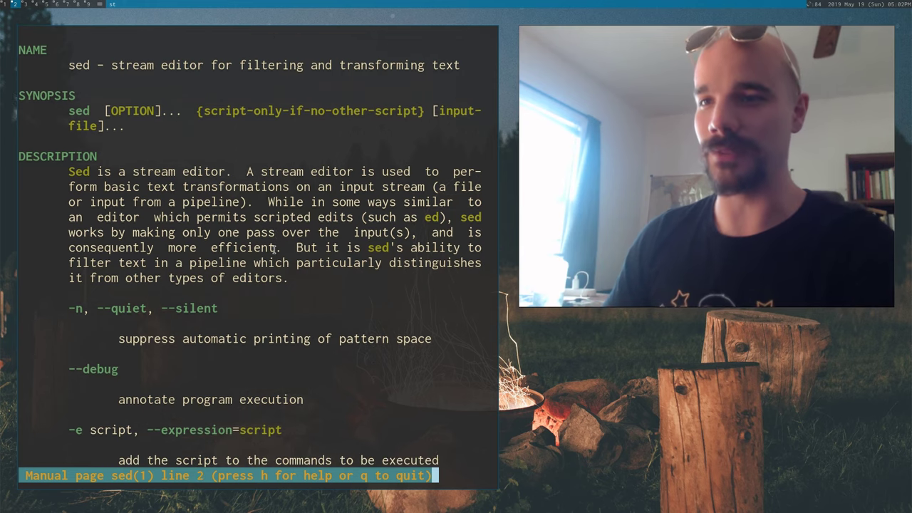
scroll("down", 3)
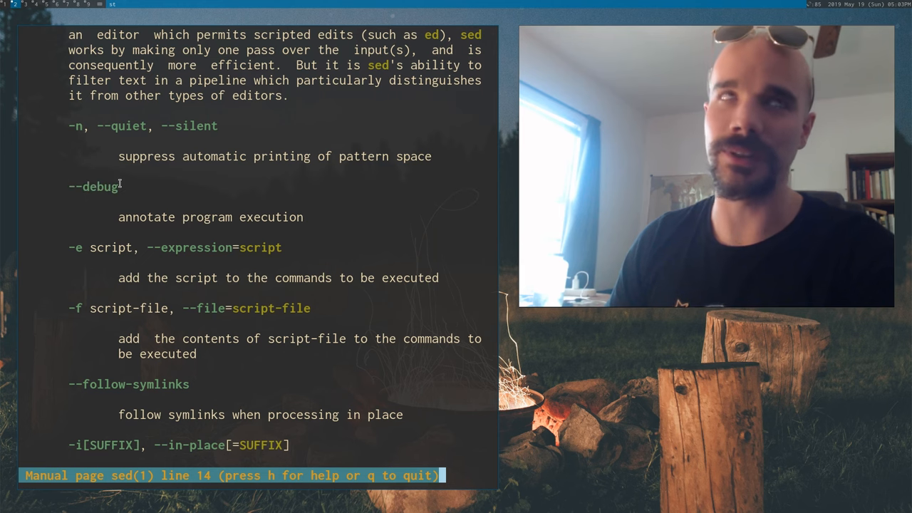
mouse_move(45, 184)
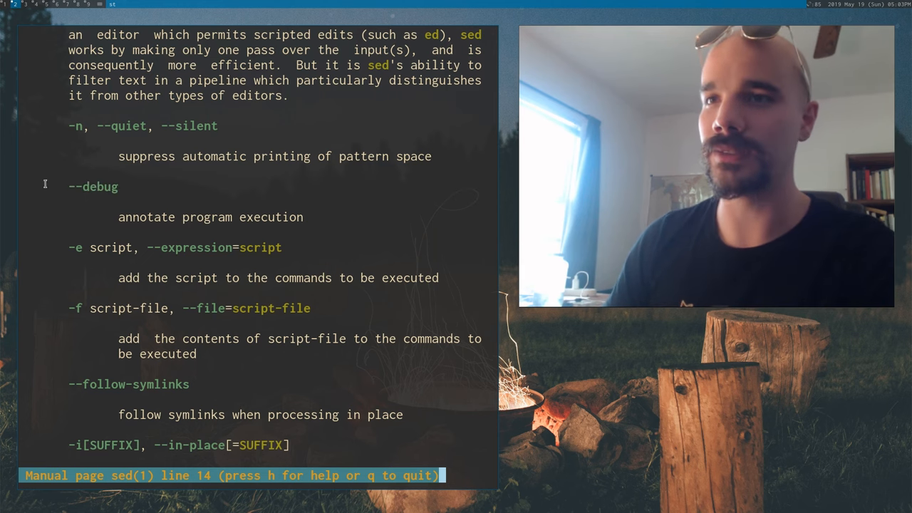
scroll("down", 3)
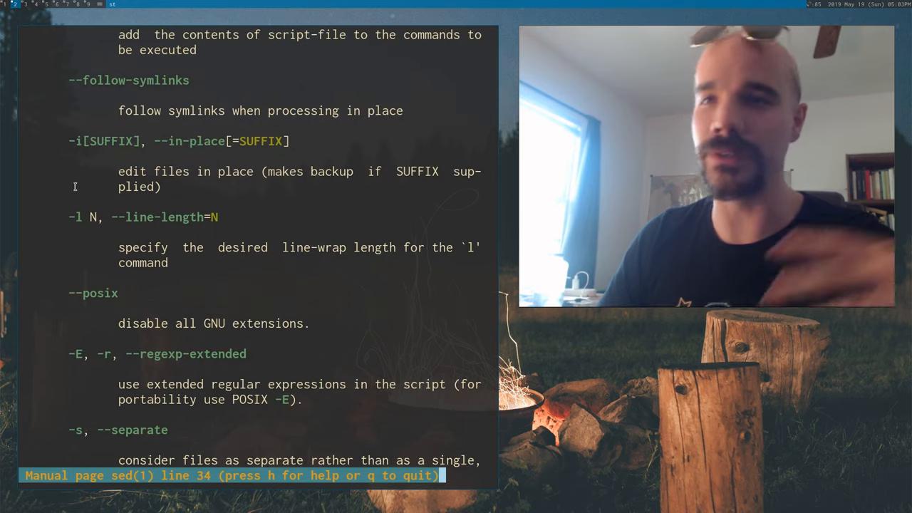
mouse_move(182, 224)
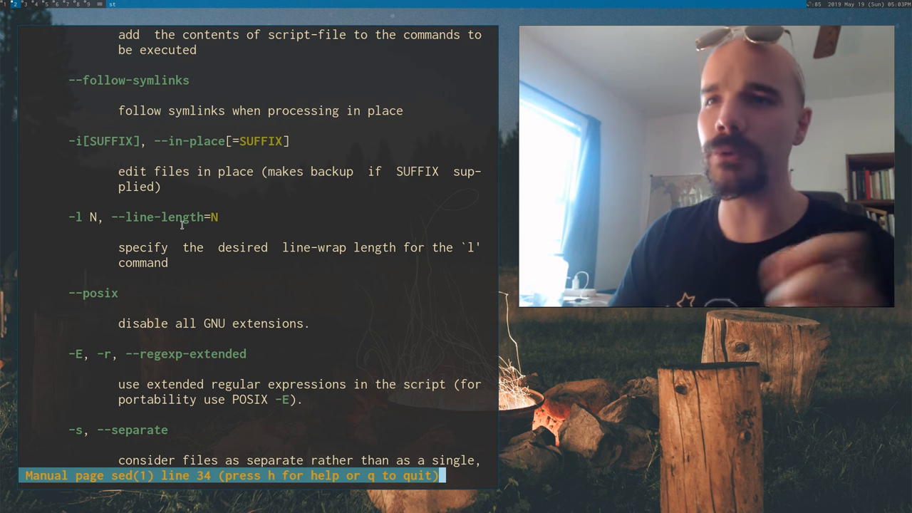
key("g")
type("vim")
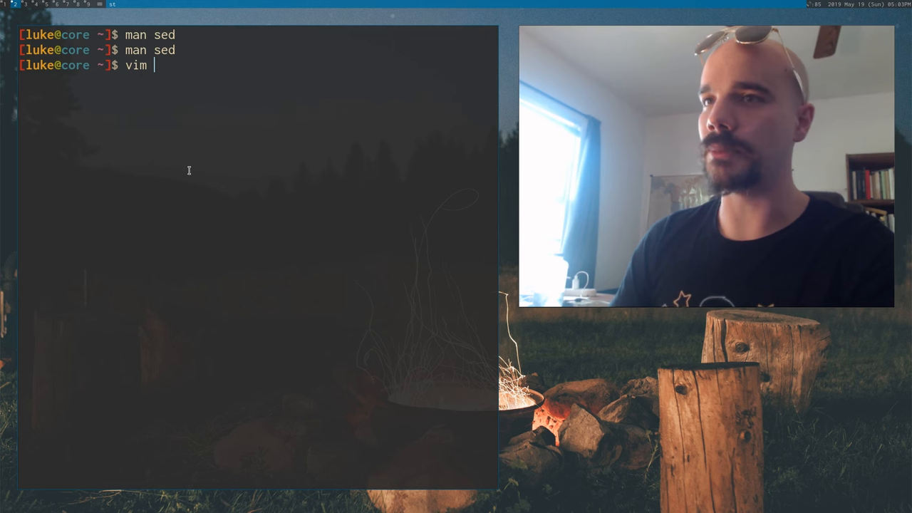
- Write the sample file and preview sed 's/file/FILE/' file output, then clear
type("file")
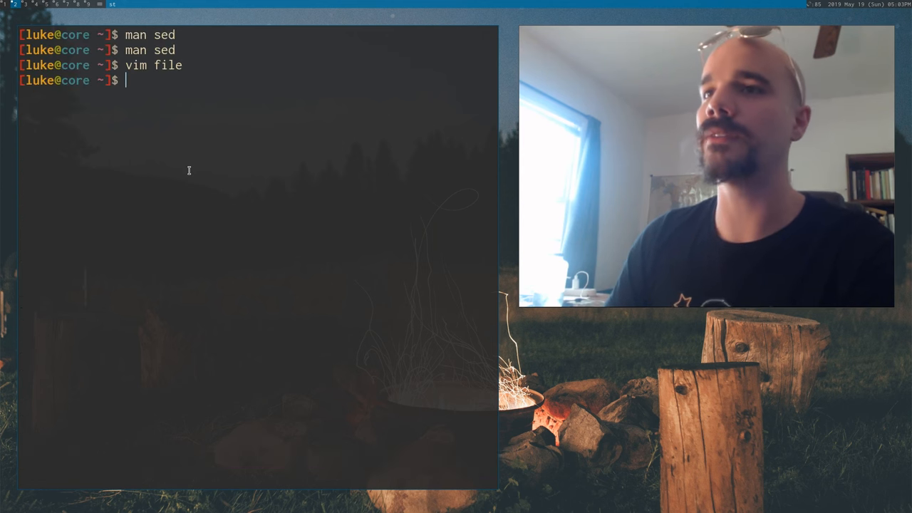
type("sed")
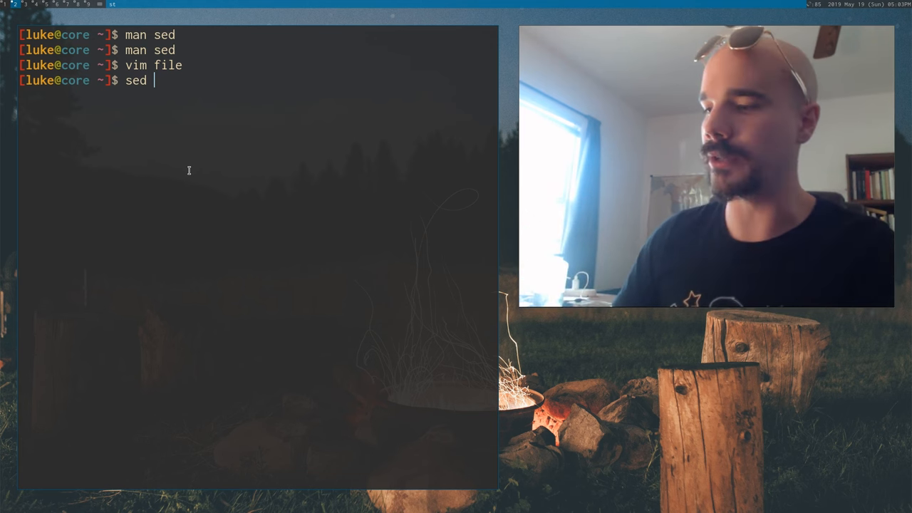
type("'")
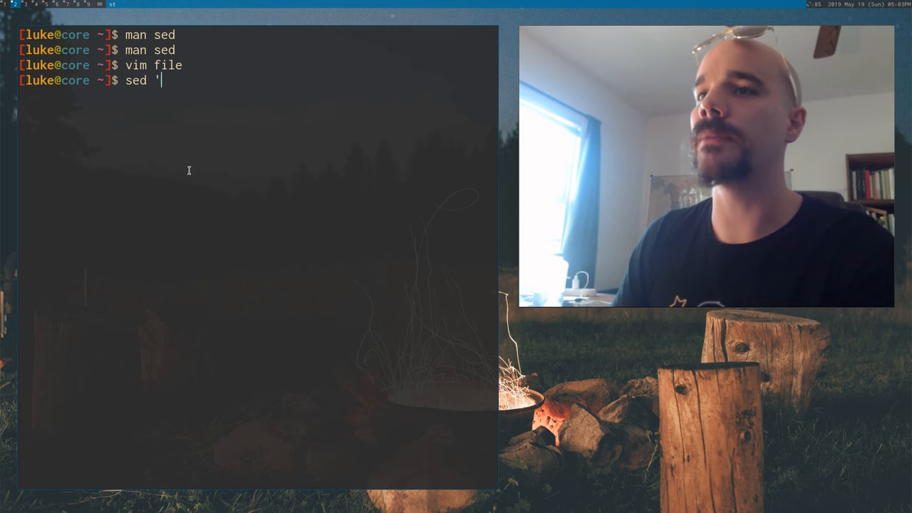
type("s/")
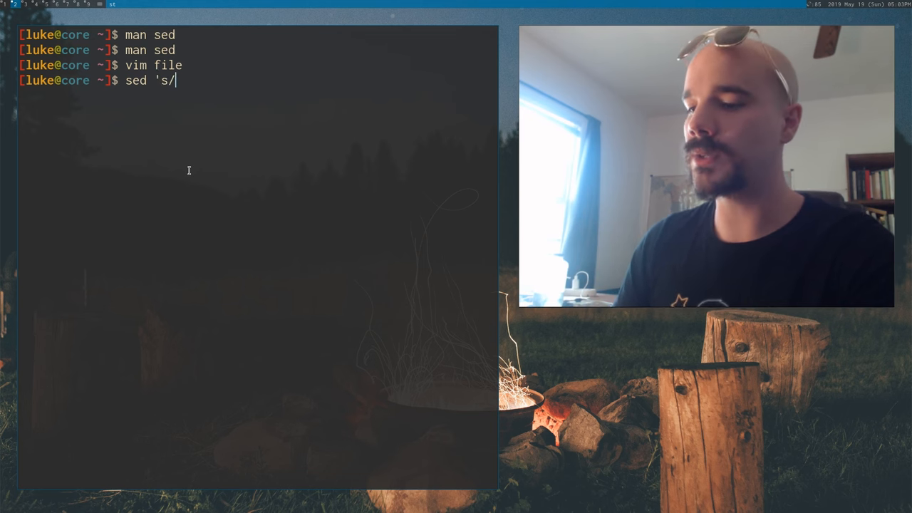
type("file/FIL")
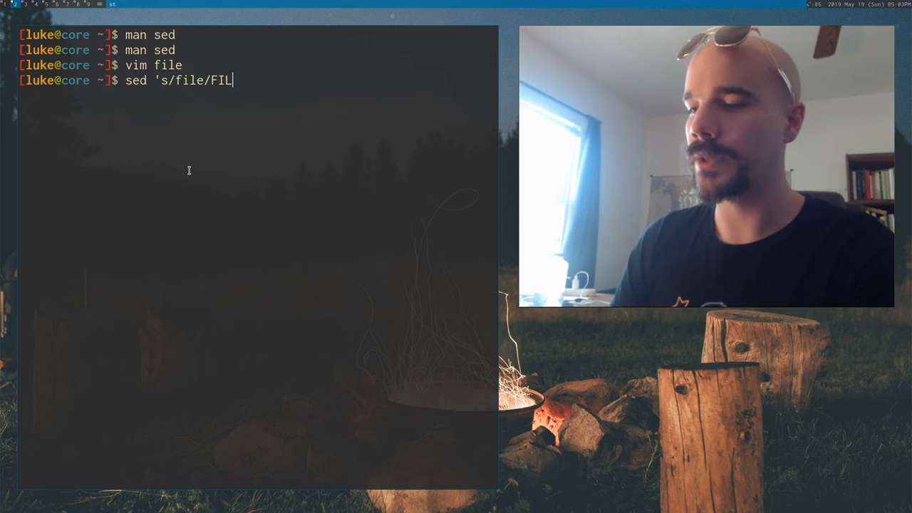
type("E/")
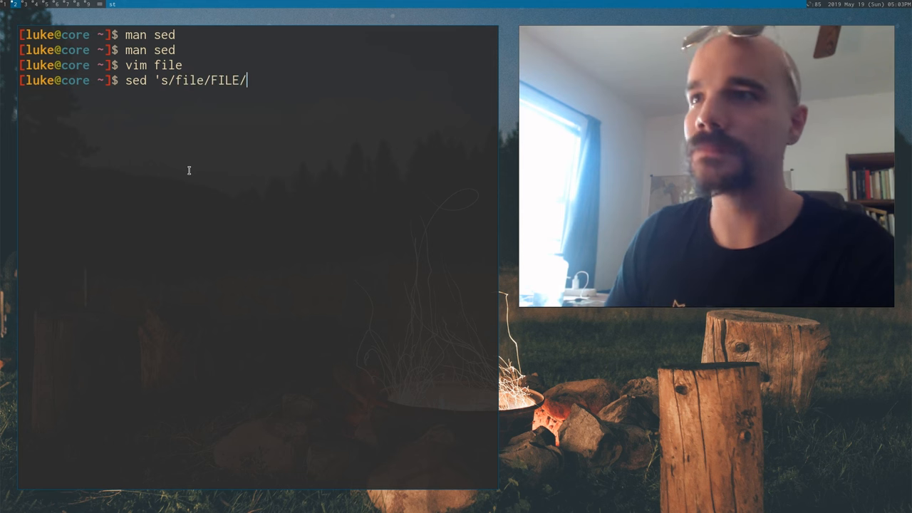
type("' file")
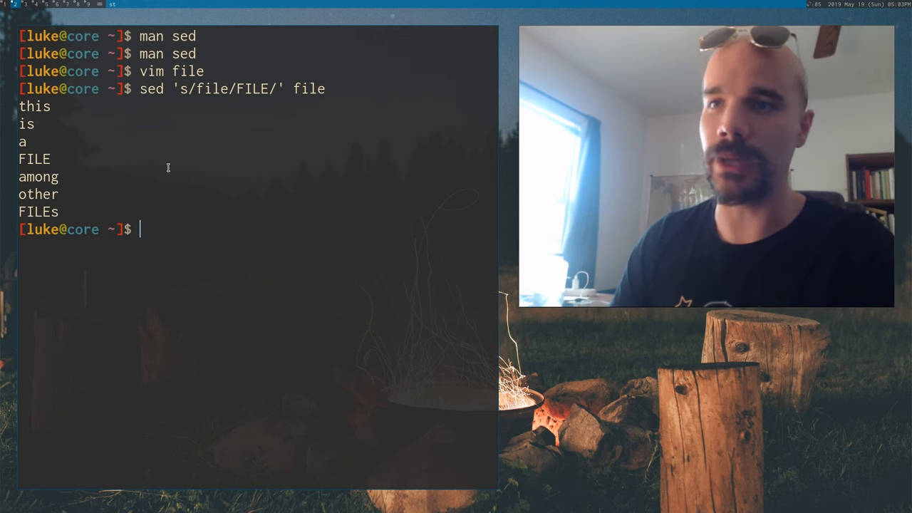
type("ca")
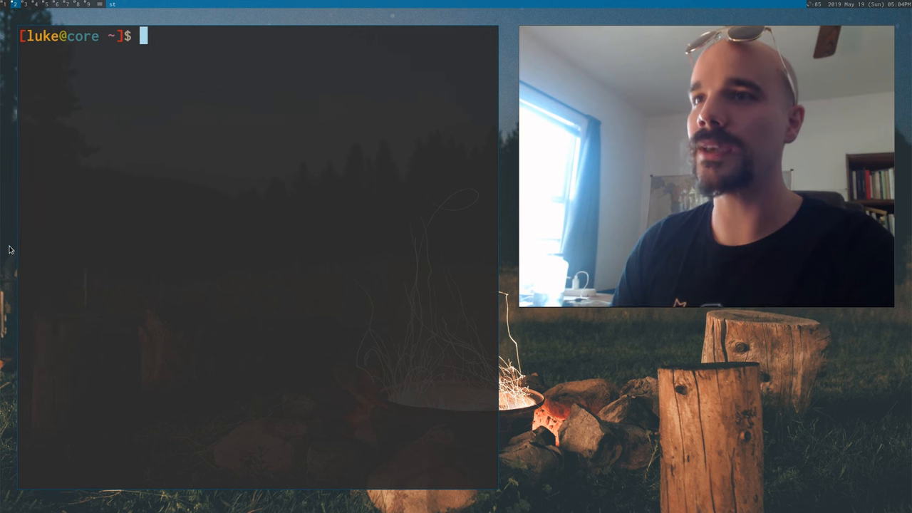
- Show the file, run sed -i 's/file/FILE/' file, and display it again
type("cat file")
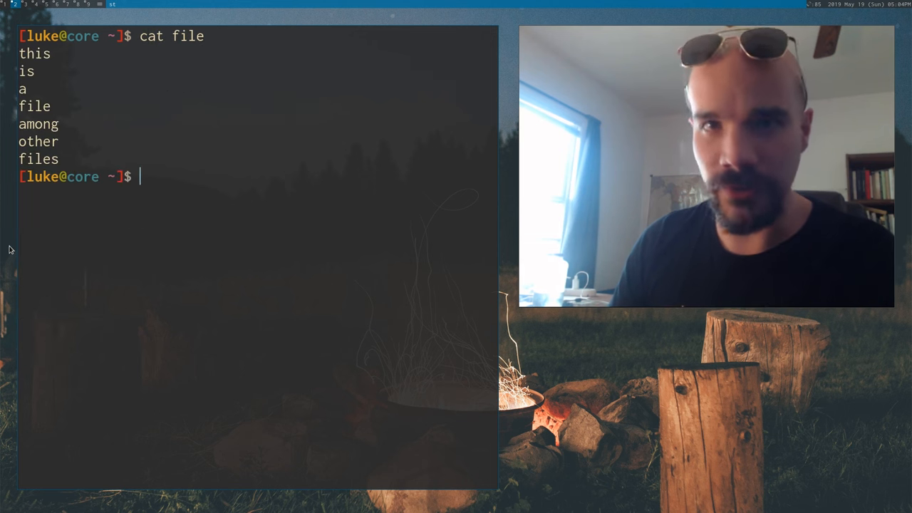
type("sed 's/file/FILE/' file")
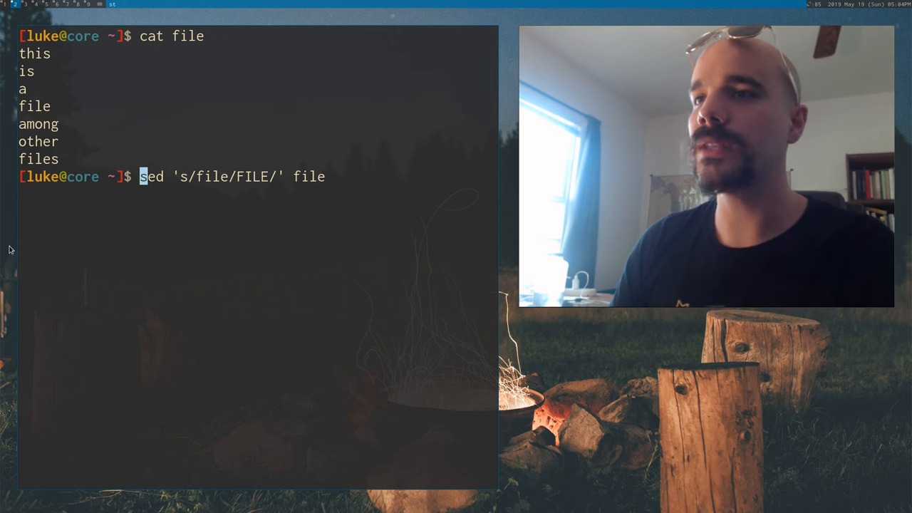
type("-i")
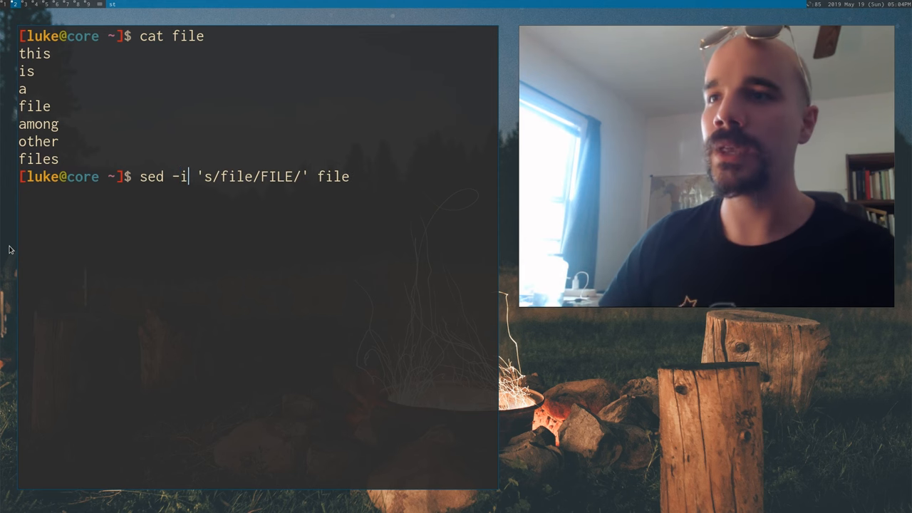
key("Return")
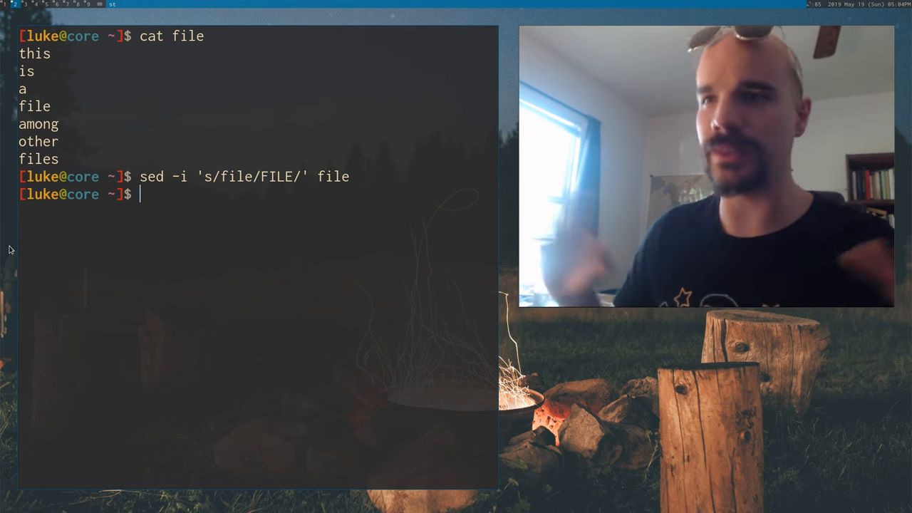
type("cat file")
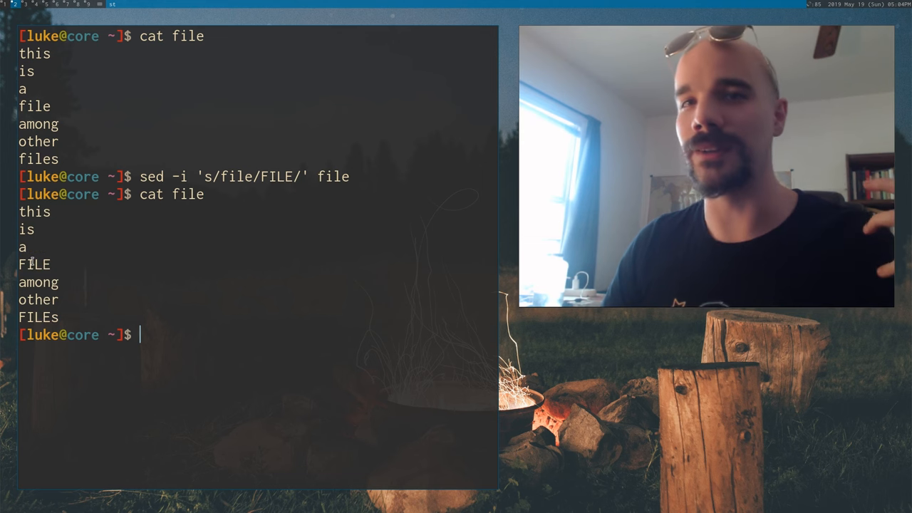
mouse_move(105, 253)
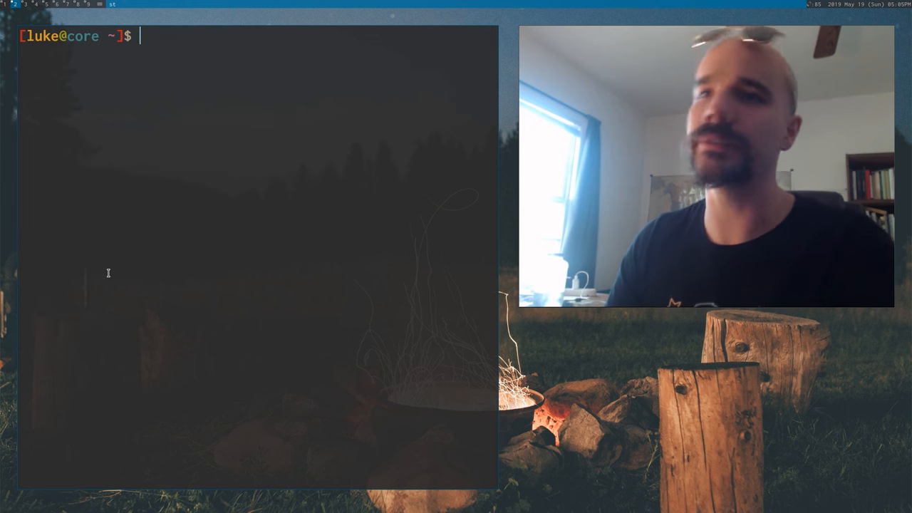
- Recall cat file and sed -i 's/file/FILE/' file from shell history
type("cat file")
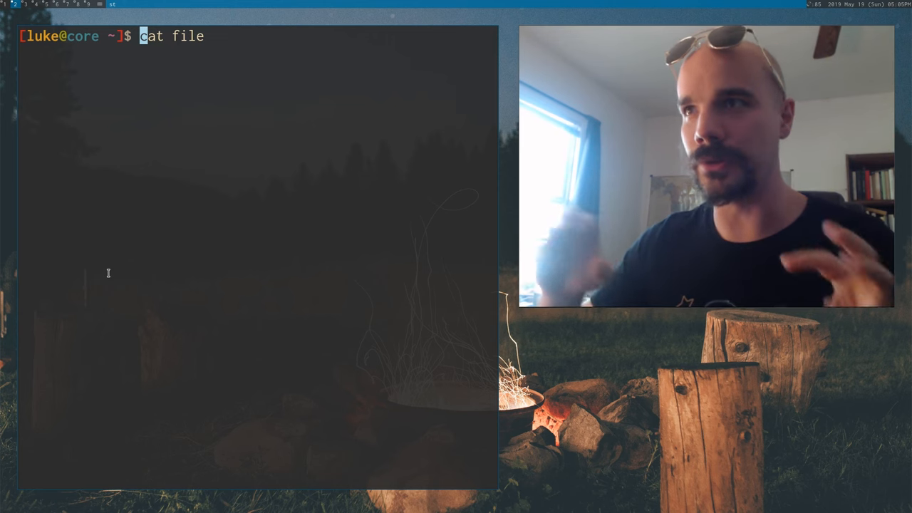
type("sed -i 's/file/FILE/' file")
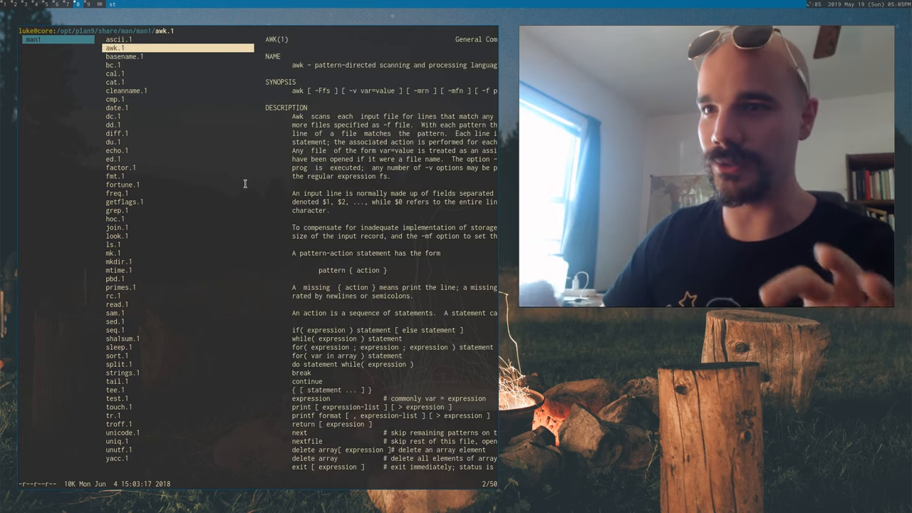
- Open sed(1) in the Plan 9 manual viewer and scroll through it
left_click(114, 321)
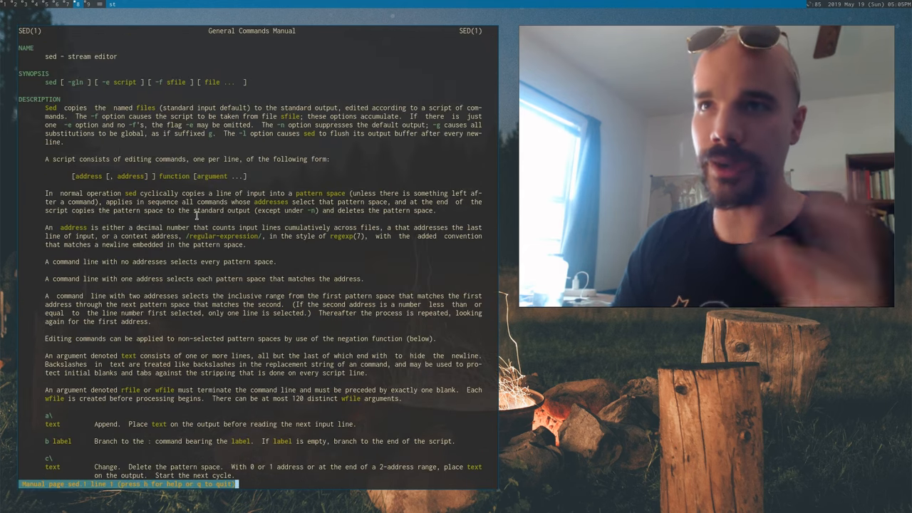
scroll("down", 3)
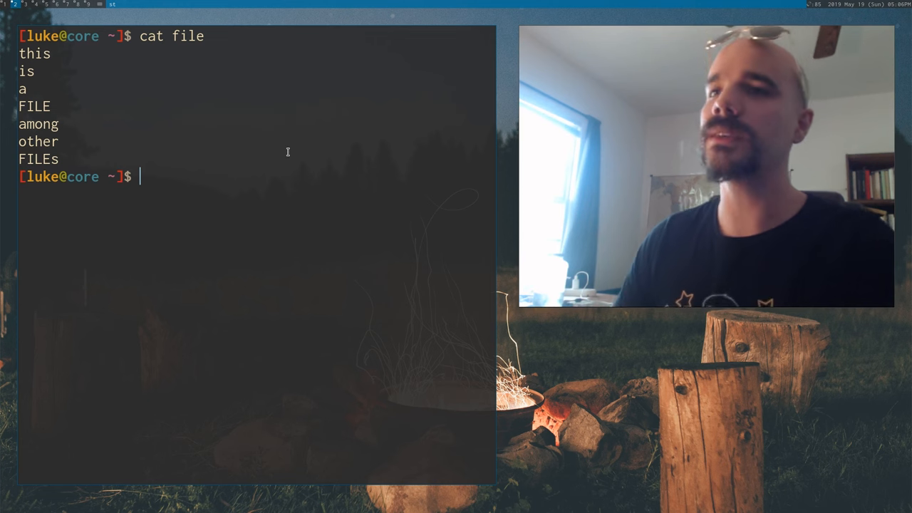
- Run sed -ibu 's/FILE/file/' file, cat the result, and tab-complete to reveal filebu
type("sed -i 's/file/FILE/' file")
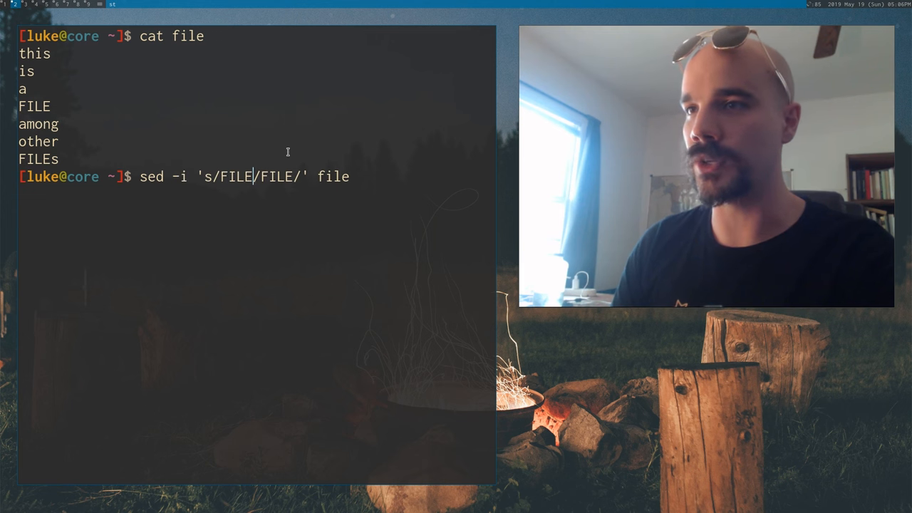
type("file")
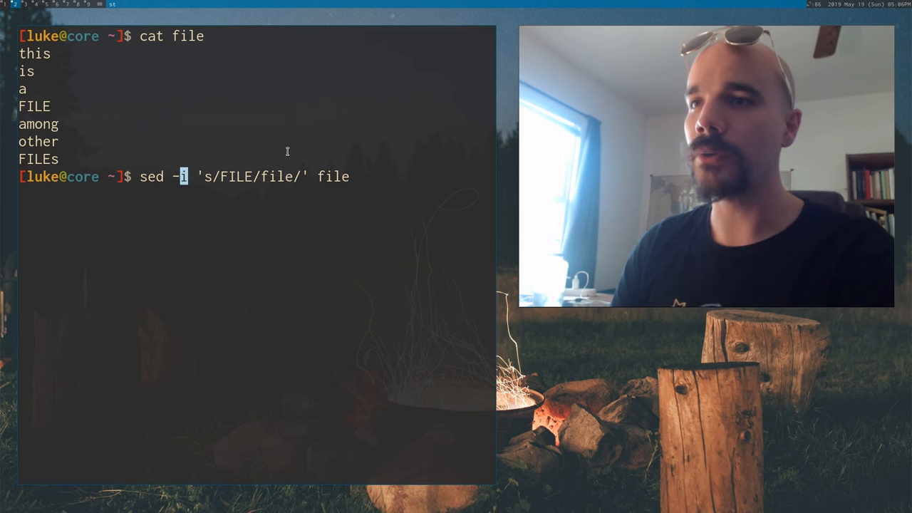
type("bu")
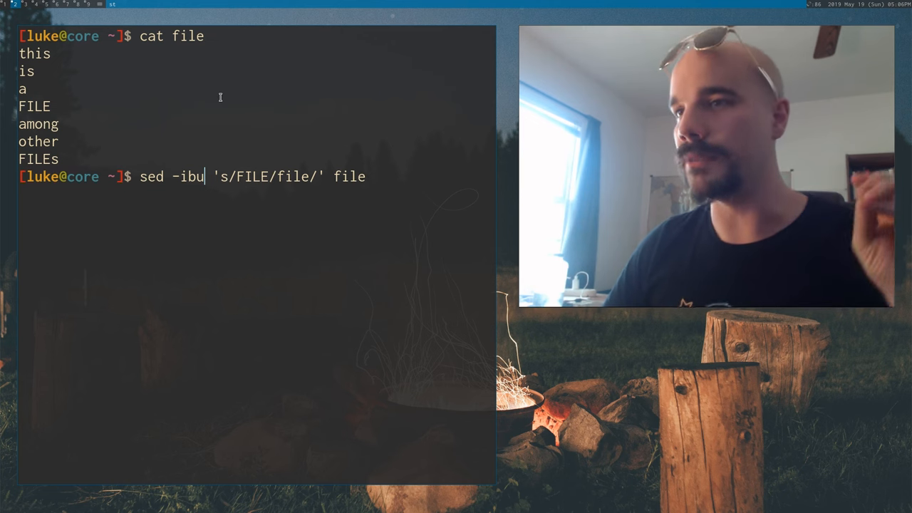
type("cat file")
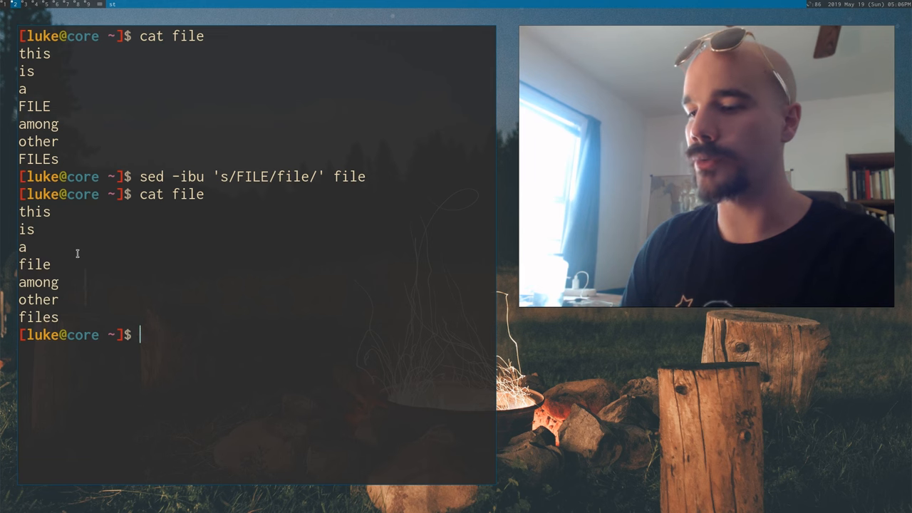
type("vim file")
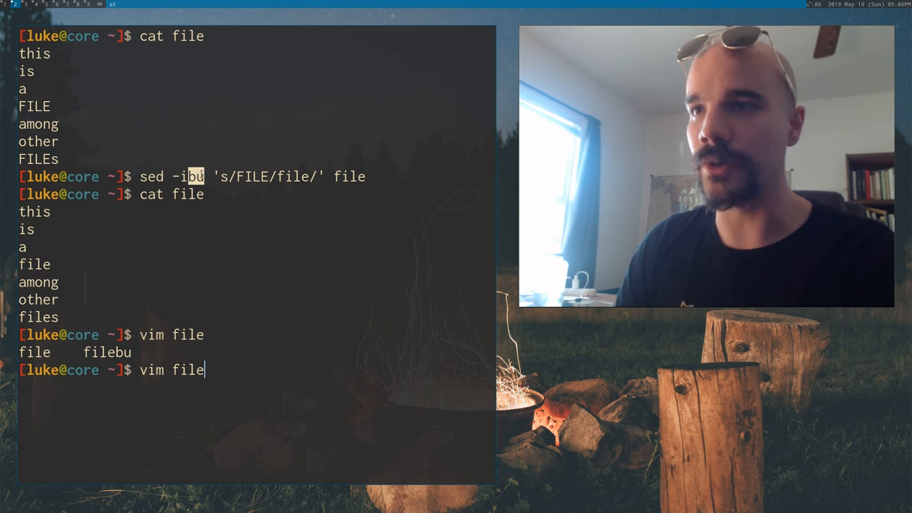
- Open the edited file in vim, then view the filebu backup
key("Return")
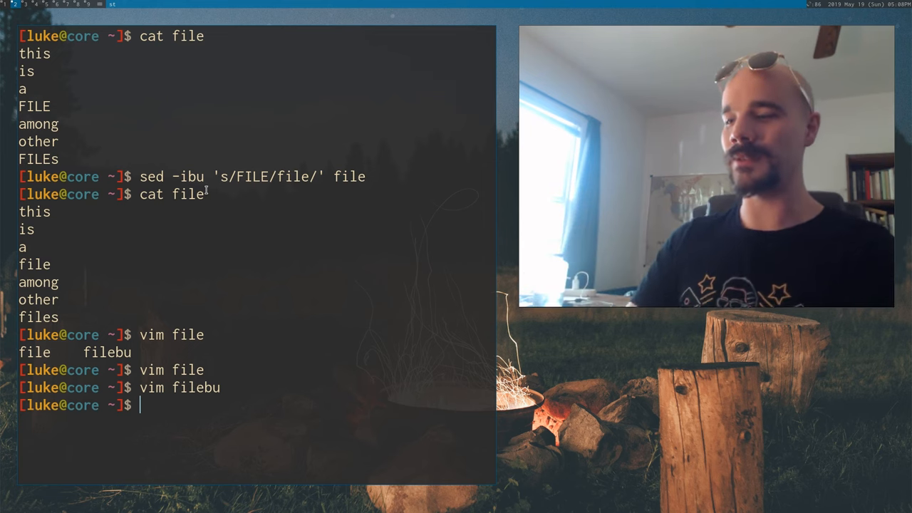
- Scroll man sed down to the -i[SUFFIX] option, then quit the page
type("man sed")
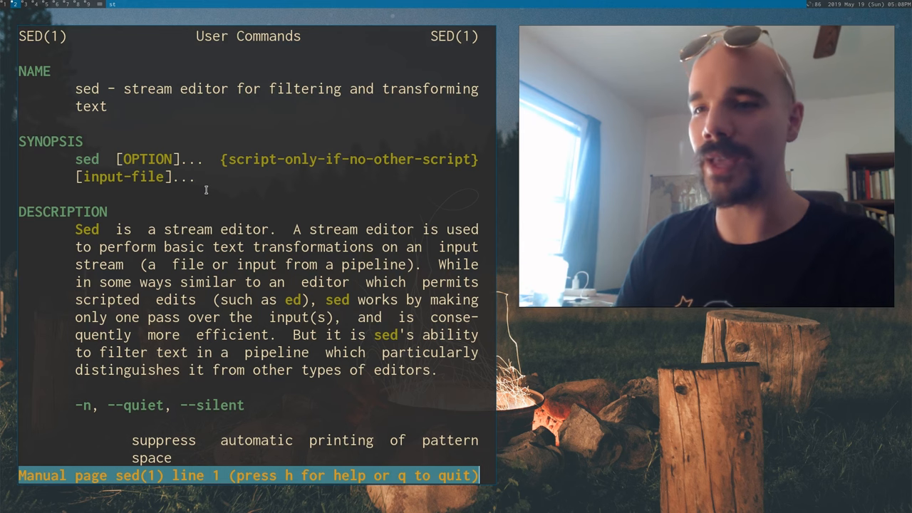
scroll("down", 3)
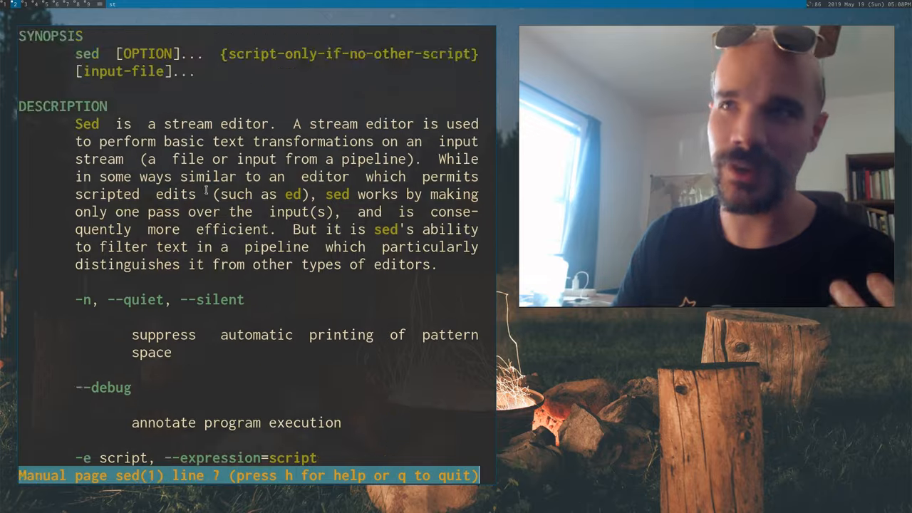
scroll("down", 3)
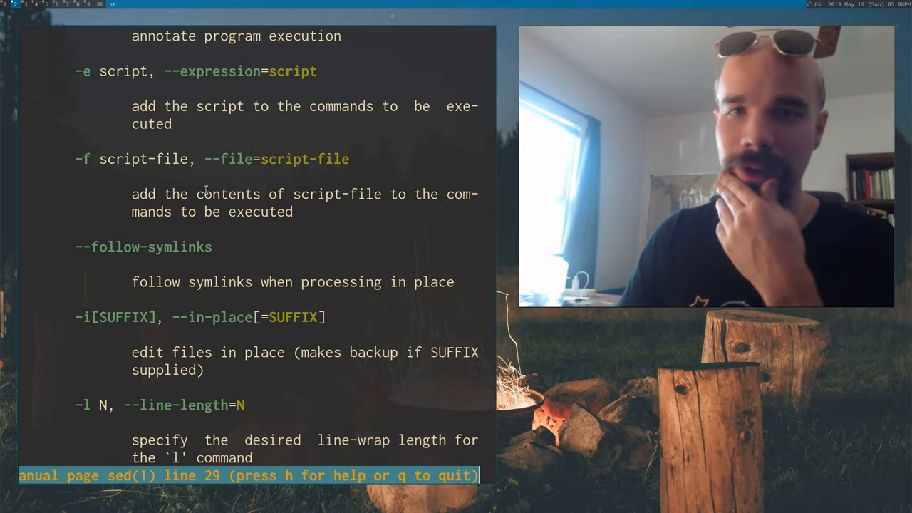
scroll("down", 3)
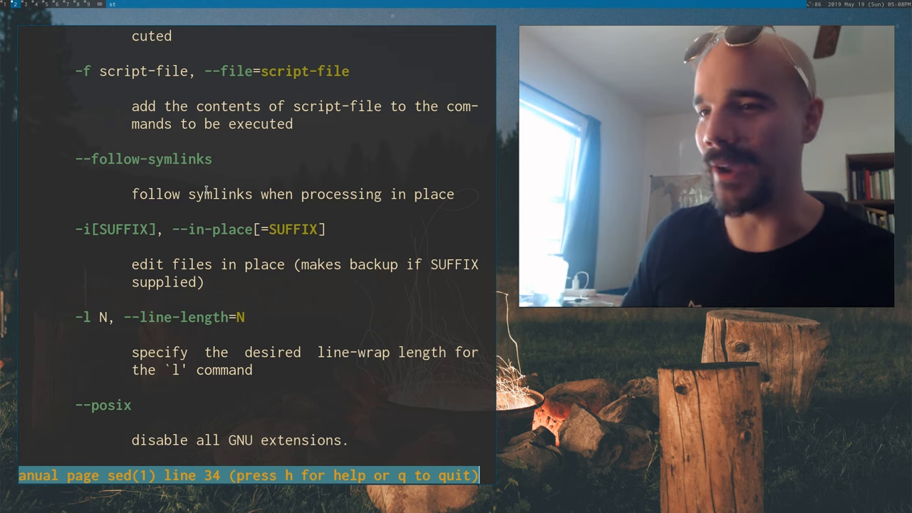
key("q")
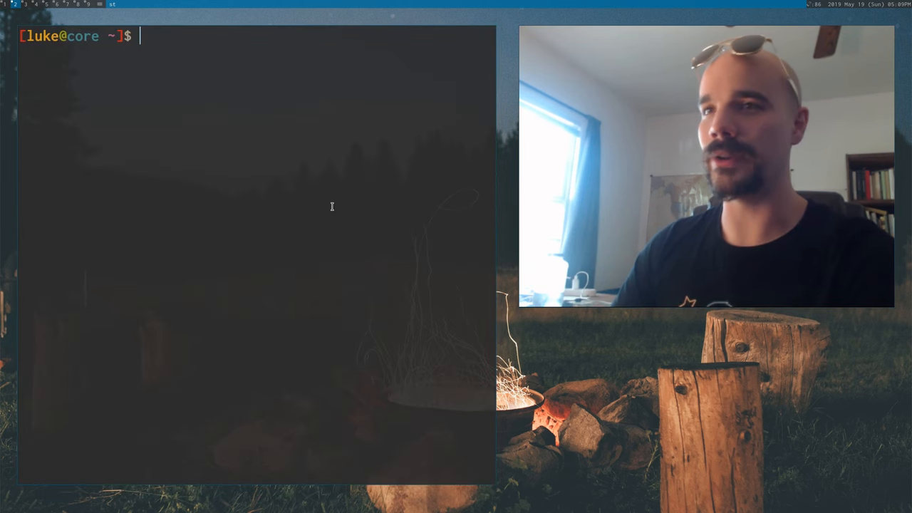
- Print .config/emoji, then reprint it with cat -v showing escape notation
type("cat .c")
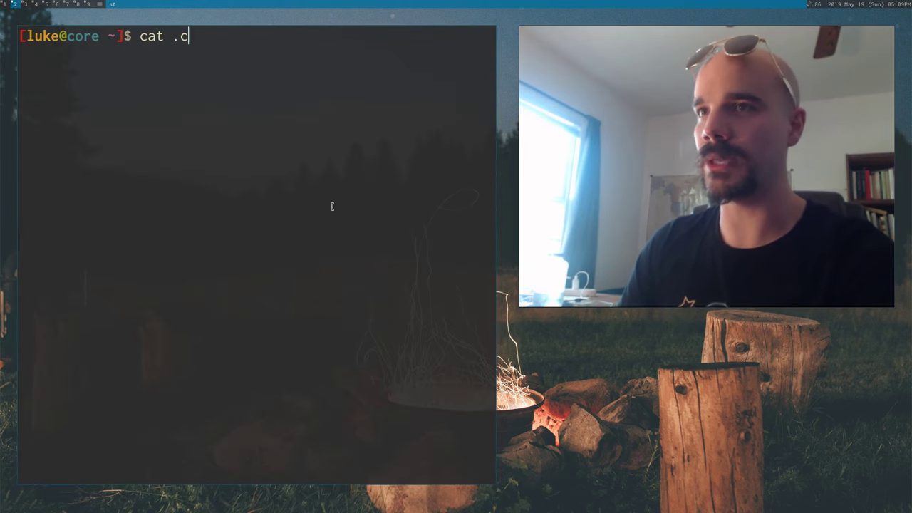
type("onfig/emoji")
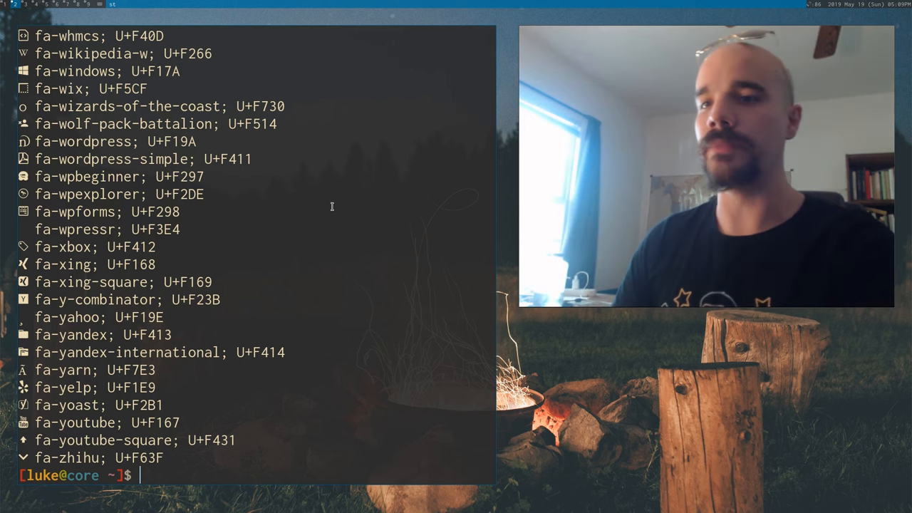
type("cat -v .config/emoji")
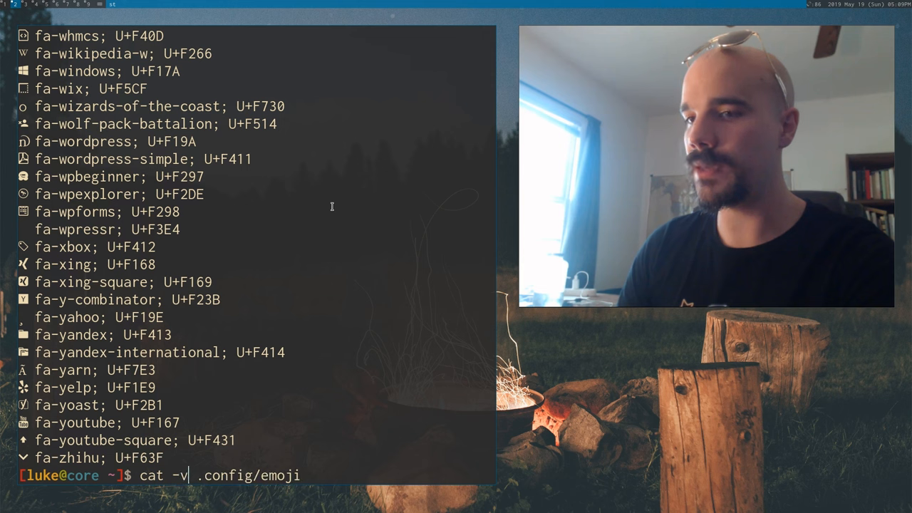
key("Return")
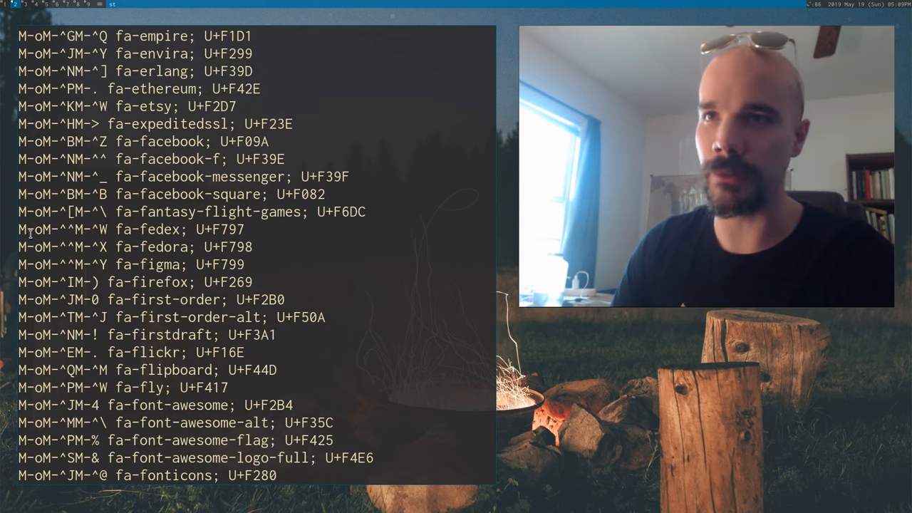
scroll("down", 3)
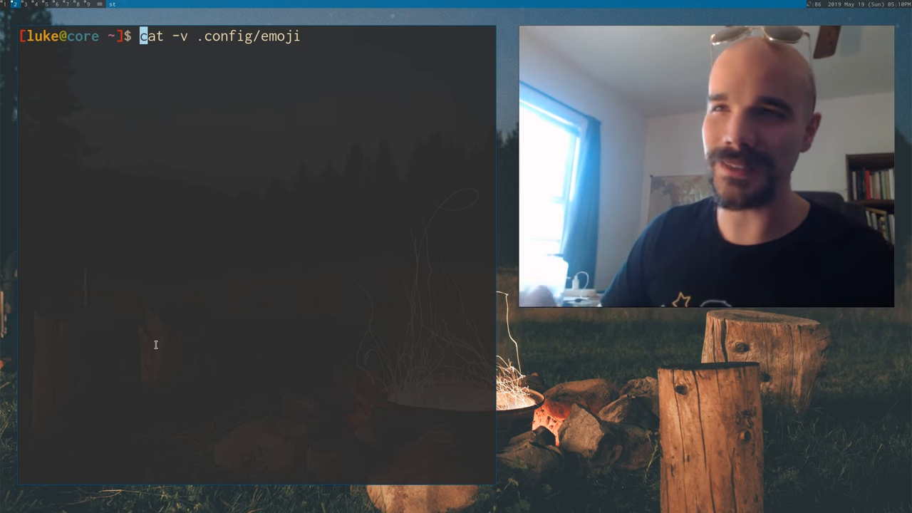
- Scroll through man cat's options, then start typing a new sed -i command
type("man cat")
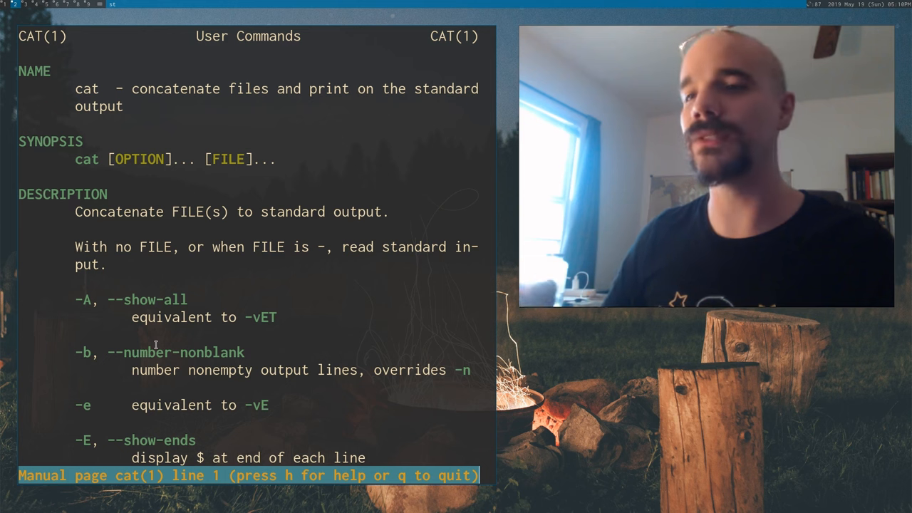
scroll("down", 3)
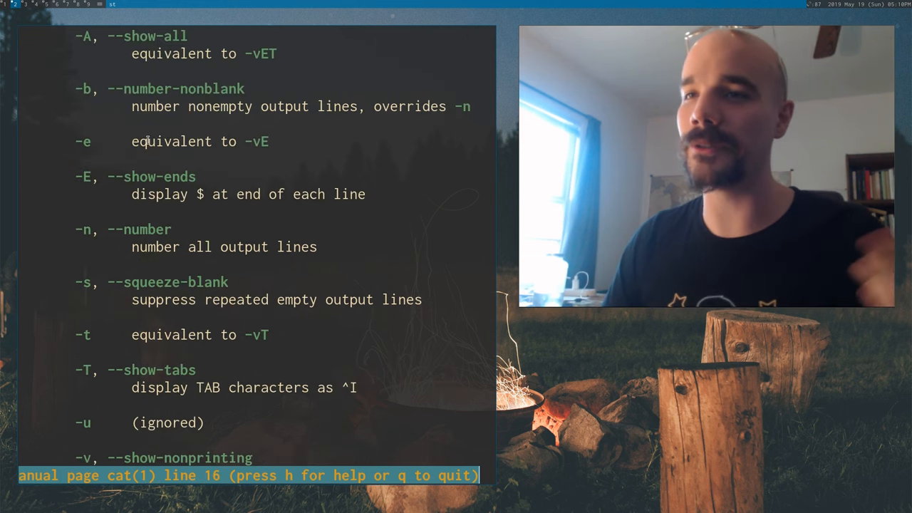
scroll("up", 3)
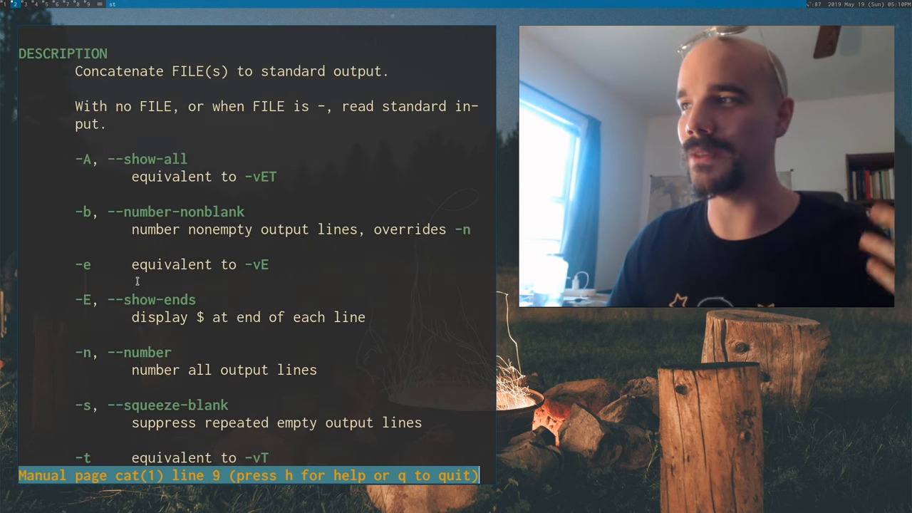
scroll("down", 3)
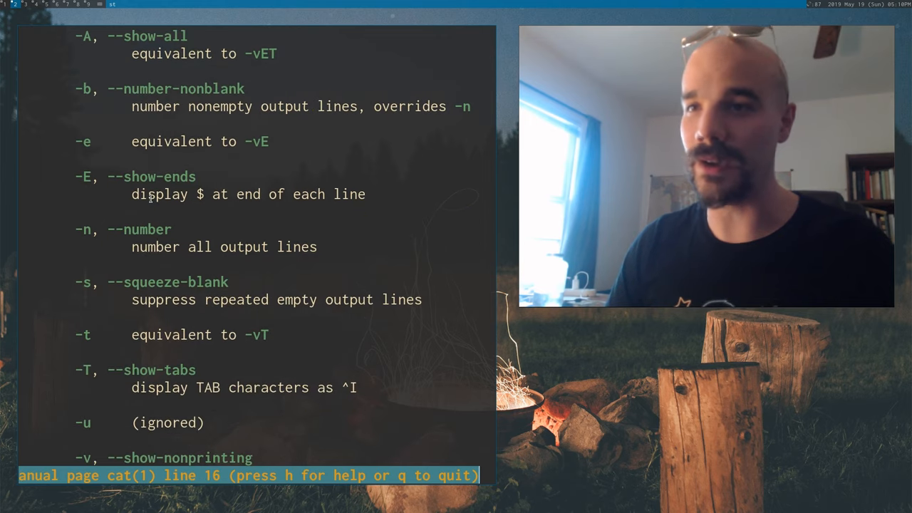
scroll("down", 3)
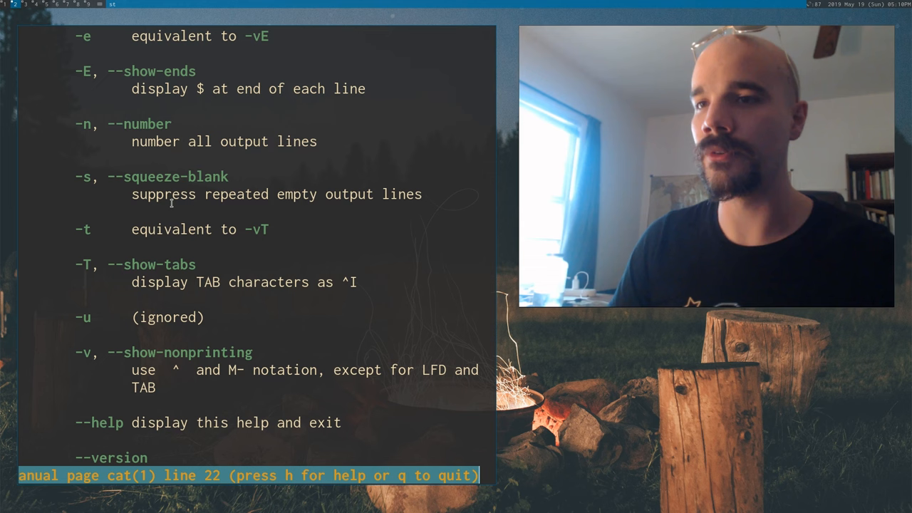
scroll("up", 3)
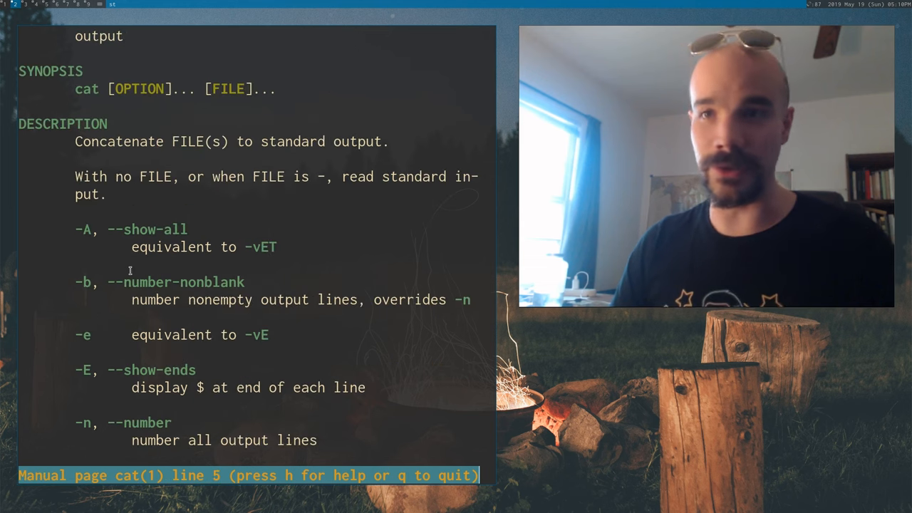
scroll("down", 3)
type("man")
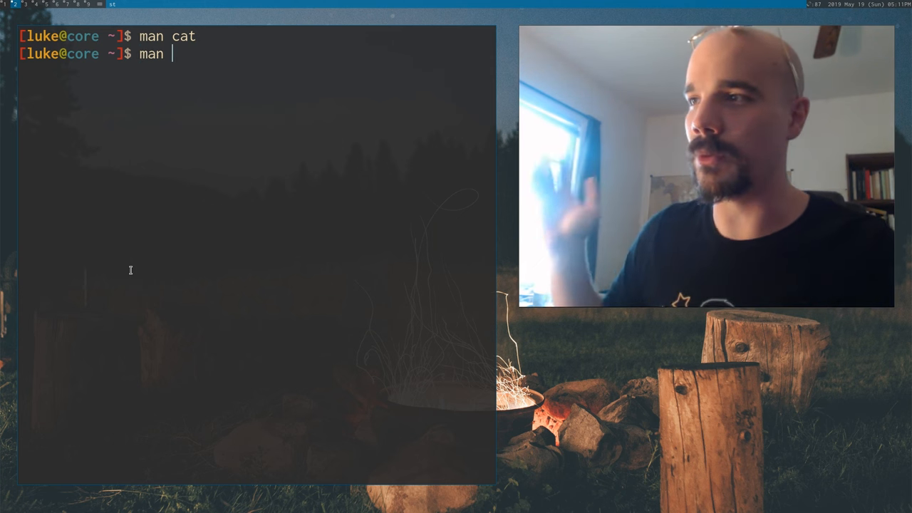
key("BackSpace")
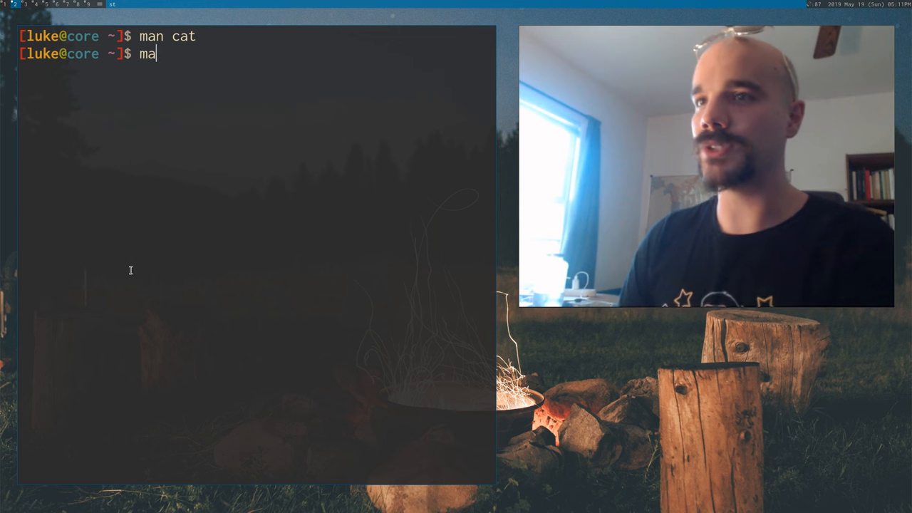
type("sed -i asdf")
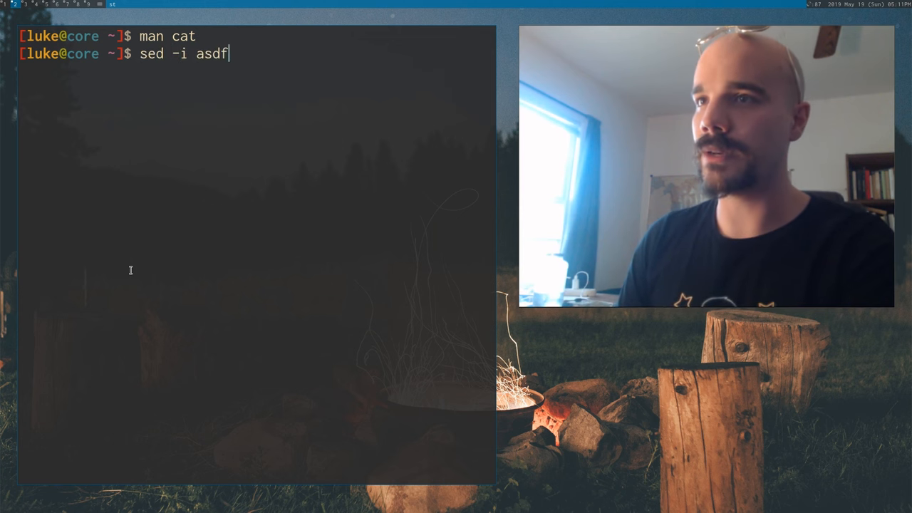